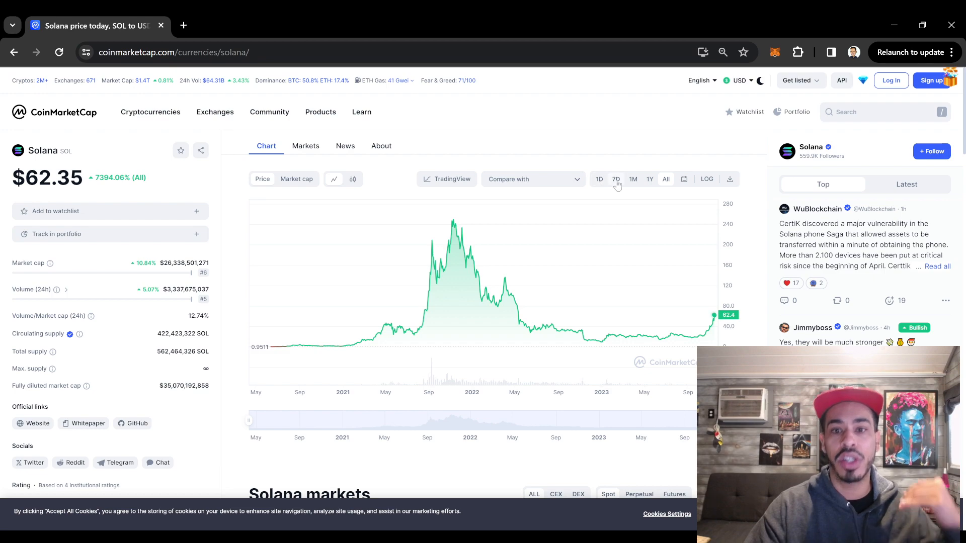
Cycle Solana's chart through 7D, 1M, 7D, 1D and 1M, ending on the 1Y range.
{"action": "left_click", "coordinate": [633, 179]}
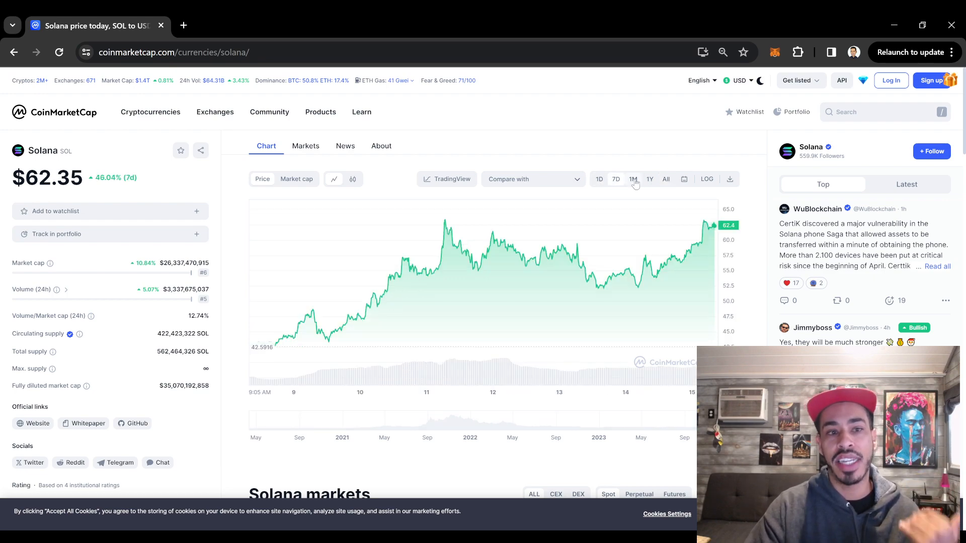
{"action": "left_click", "coordinate": [632, 179]}
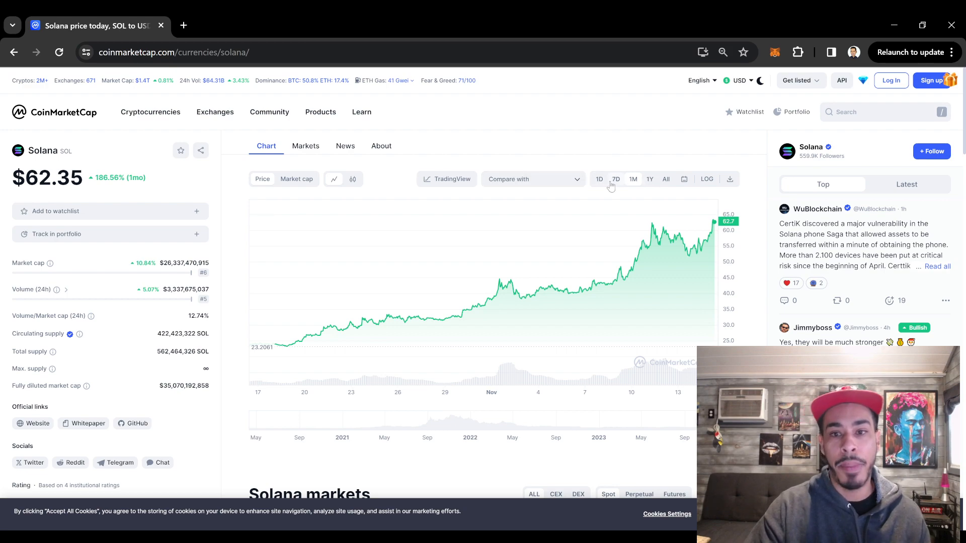
{"action": "left_click", "coordinate": [615, 179]}
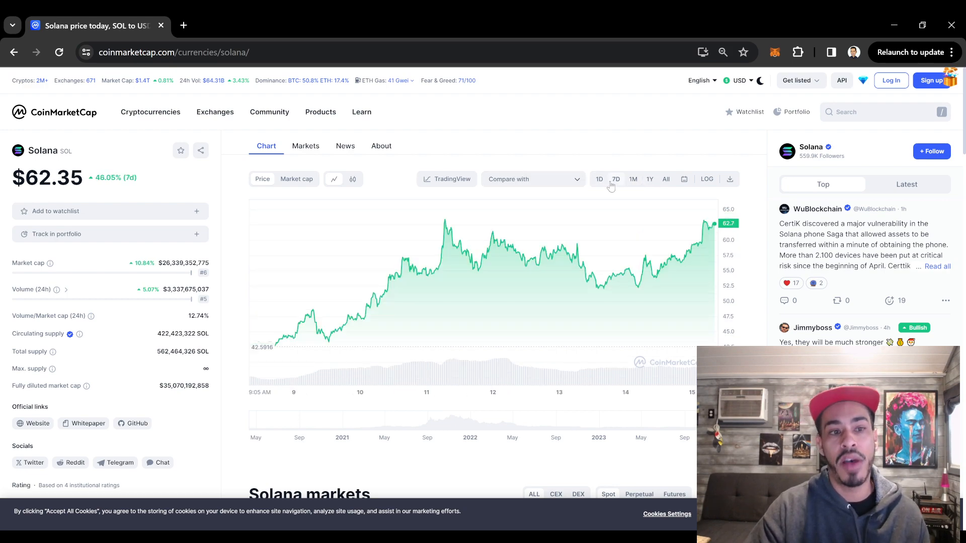
{"action": "left_click", "coordinate": [599, 179]}
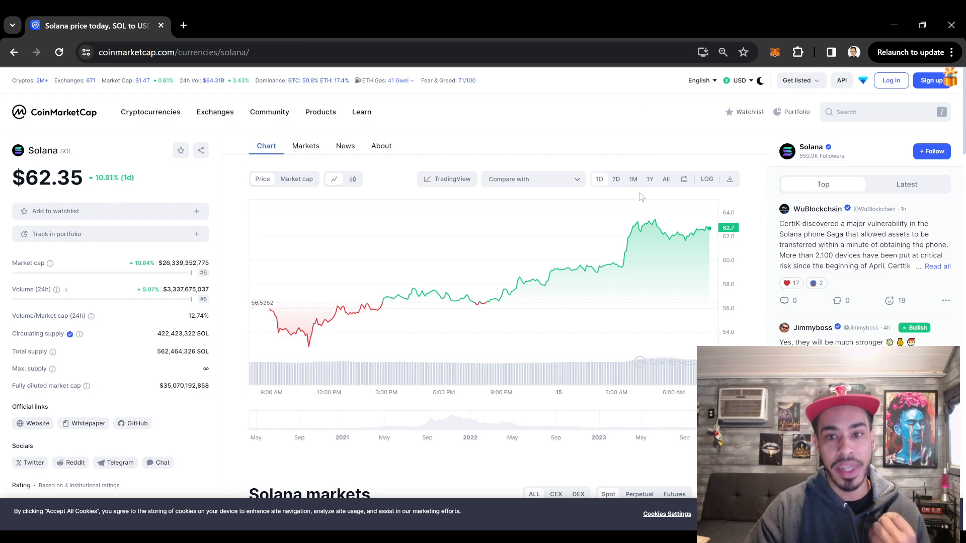
{"action": "left_click", "coordinate": [633, 179]}
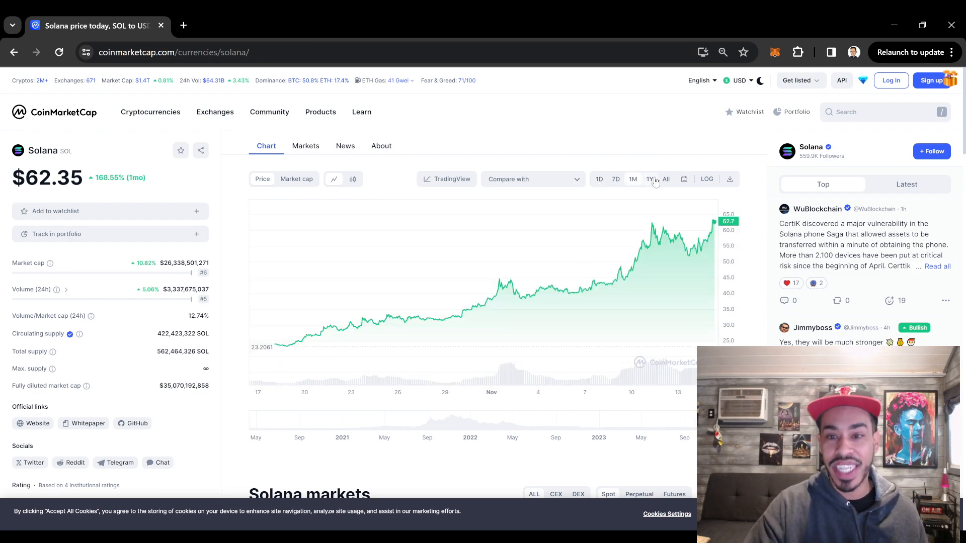
{"action": "left_click", "coordinate": [649, 179]}
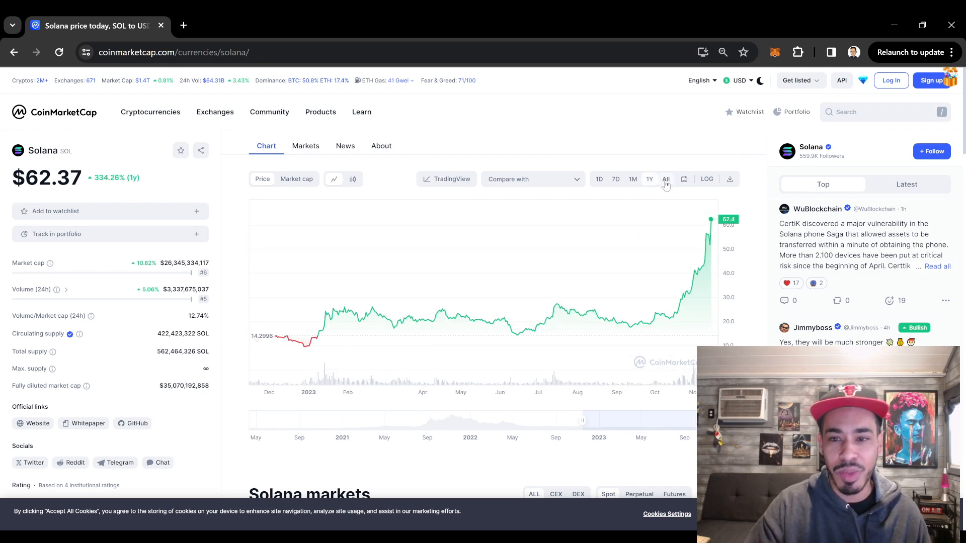
Switch Solana's price chart to the one-month (1M) range.
{"action": "left_click", "coordinate": [633, 179]}
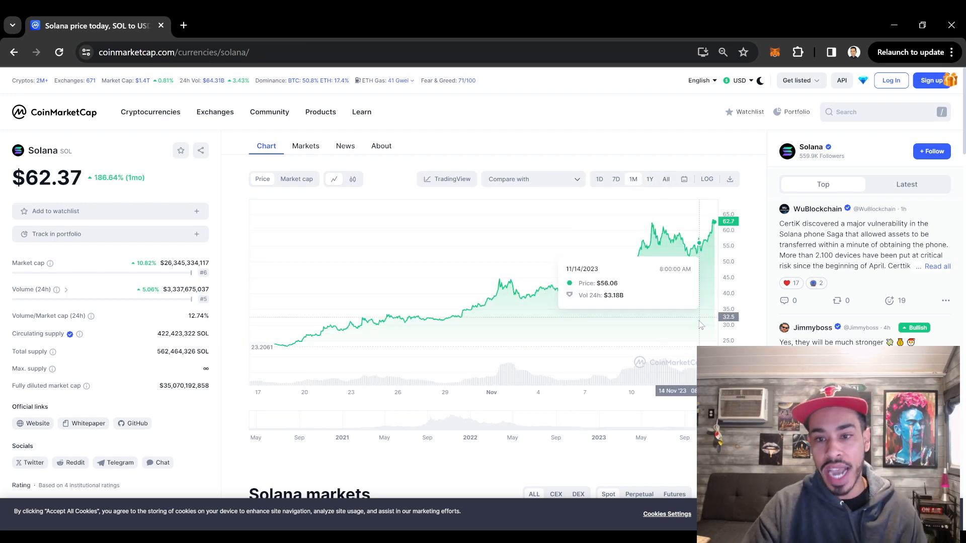
{"action": "mouse_move", "coordinate": [648, 318]}
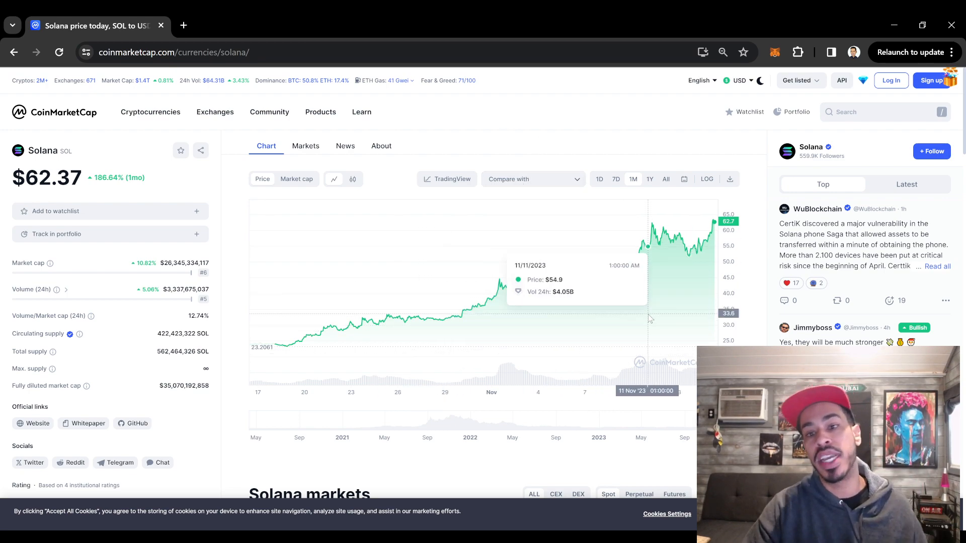
{"action": "mouse_move", "coordinate": [590, 287]}
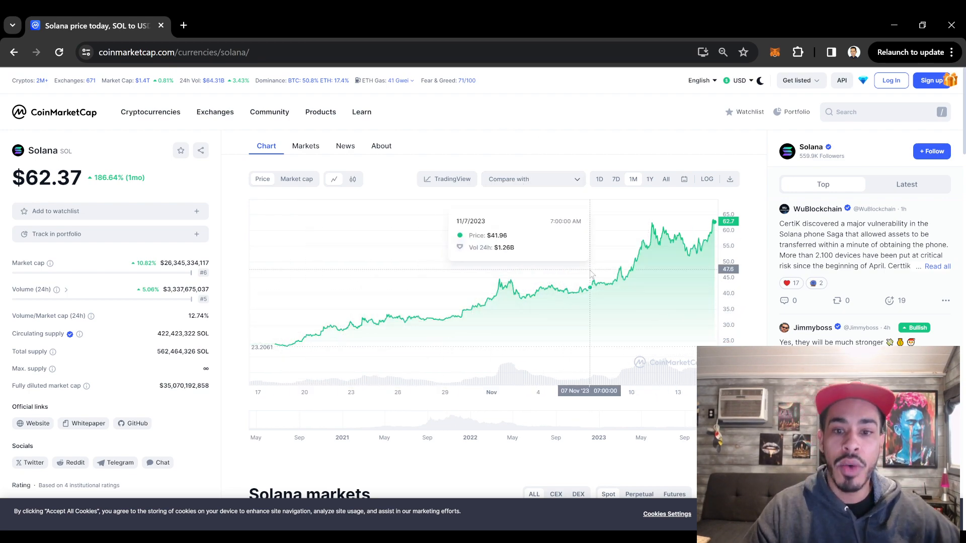
{"action": "mouse_move", "coordinate": [643, 297]}
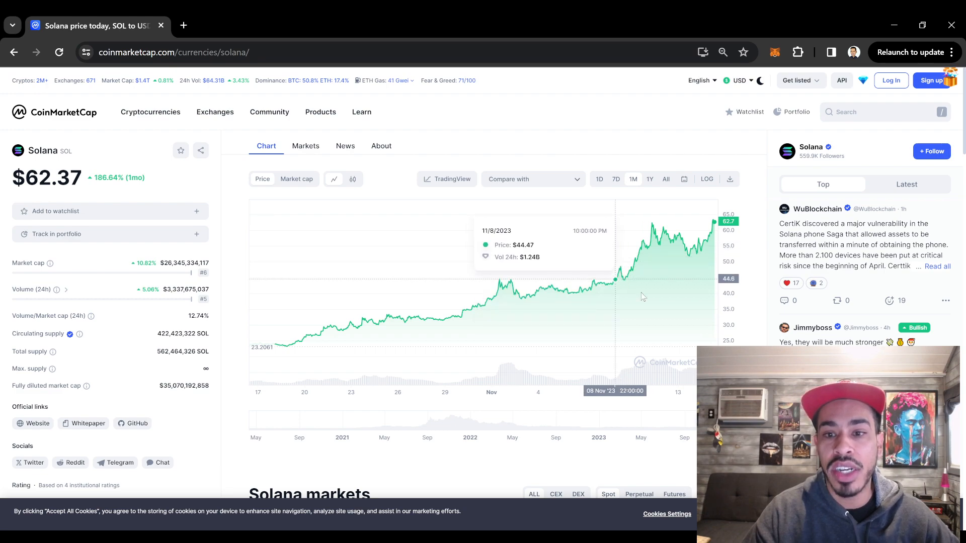
{"action": "mouse_move", "coordinate": [499, 281]}
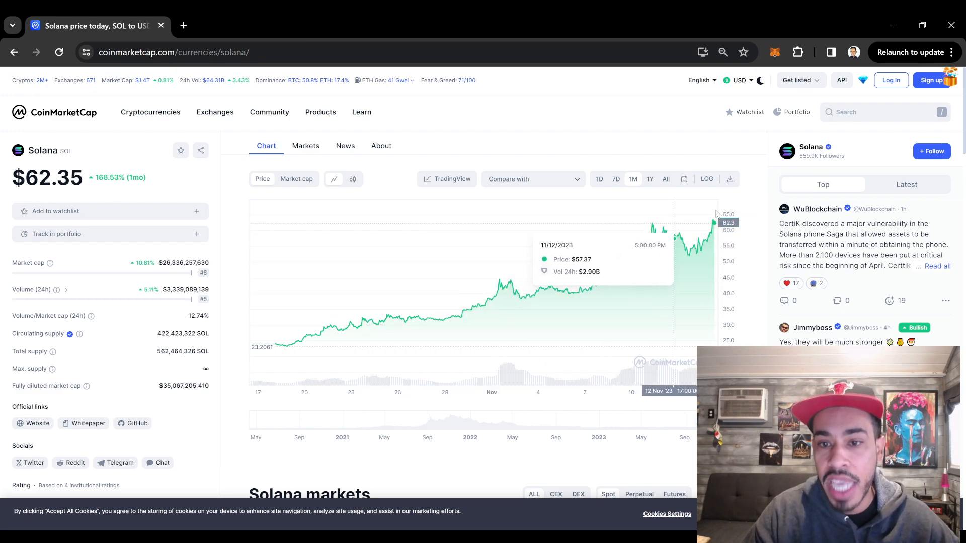
{"action": "mouse_move", "coordinate": [686, 276]}
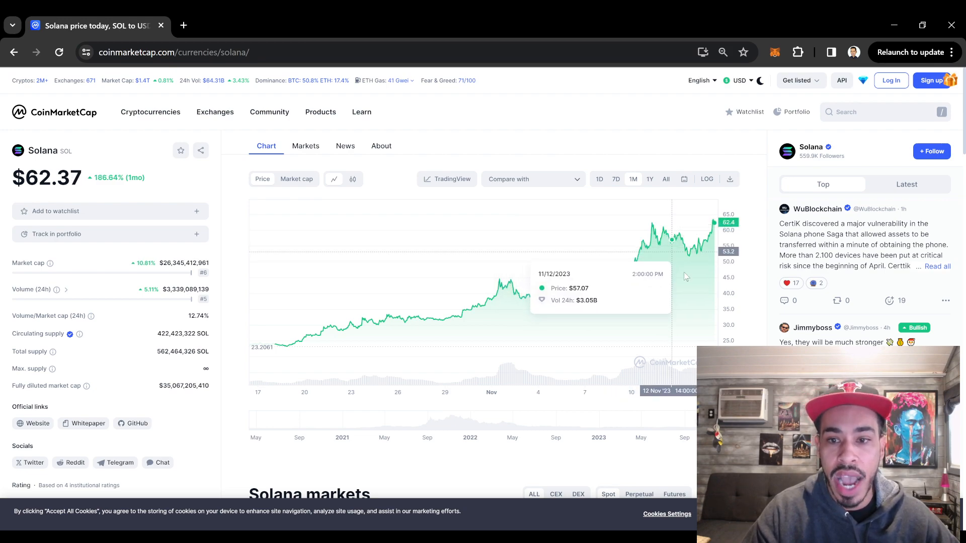
{"action": "mouse_move", "coordinate": [497, 290]}
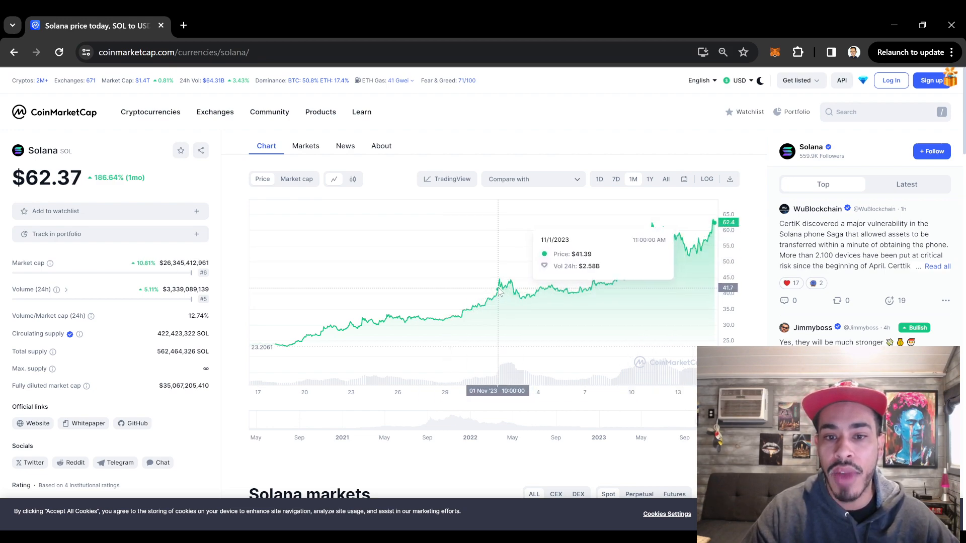
{"action": "mouse_move", "coordinate": [623, 278]}
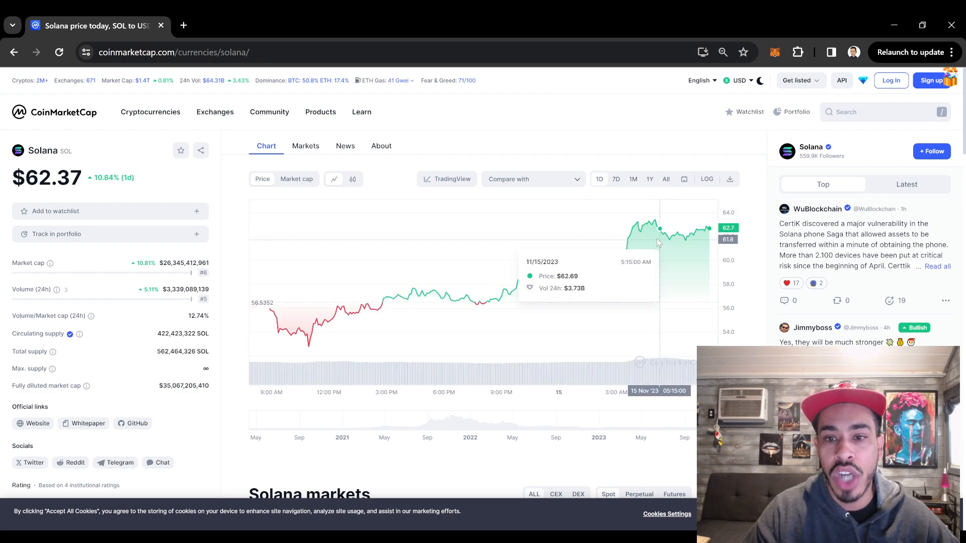
{"action": "mouse_move", "coordinate": [680, 252]}
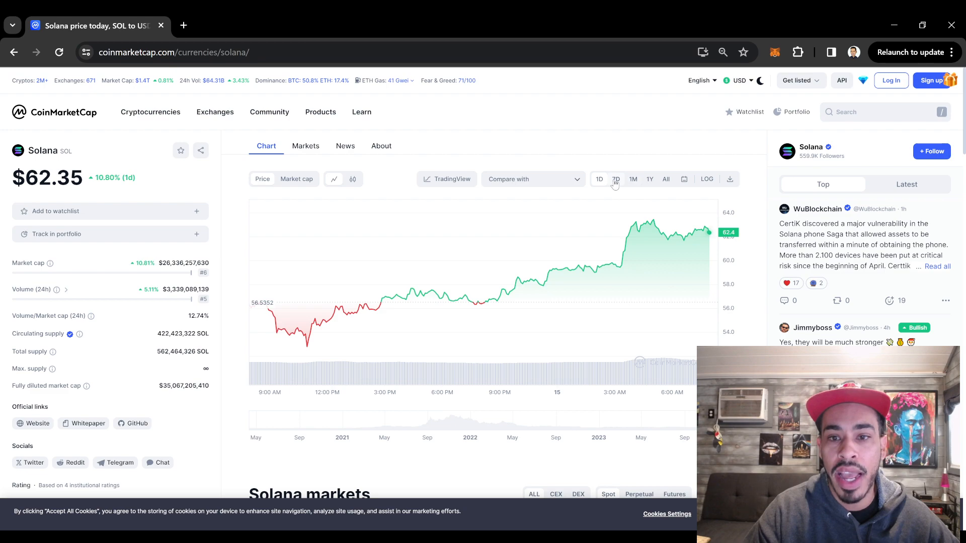
Switch Solana's price chart to the 7D range.
{"action": "left_click", "coordinate": [615, 178]}
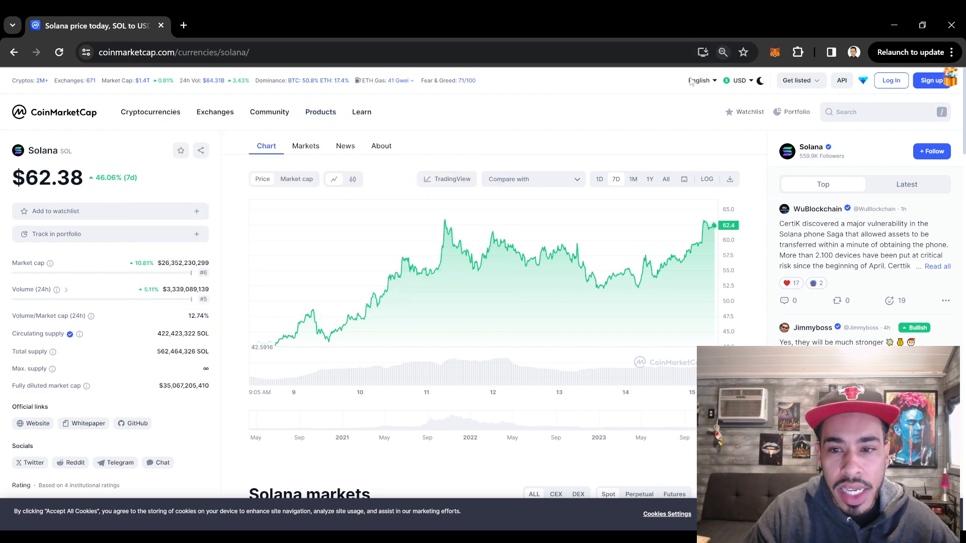
{"action": "mouse_move", "coordinate": [448, 219]}
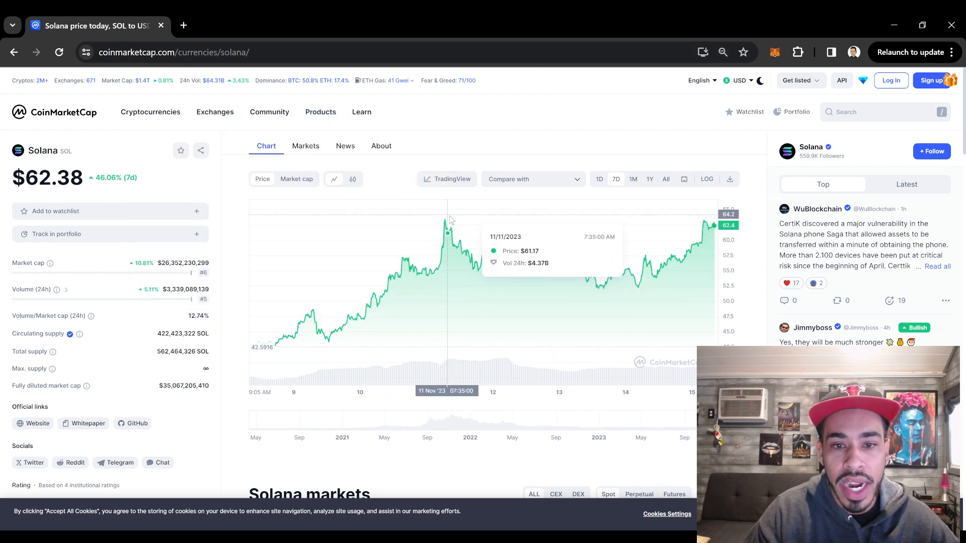
{"action": "mouse_move", "coordinate": [492, 233]}
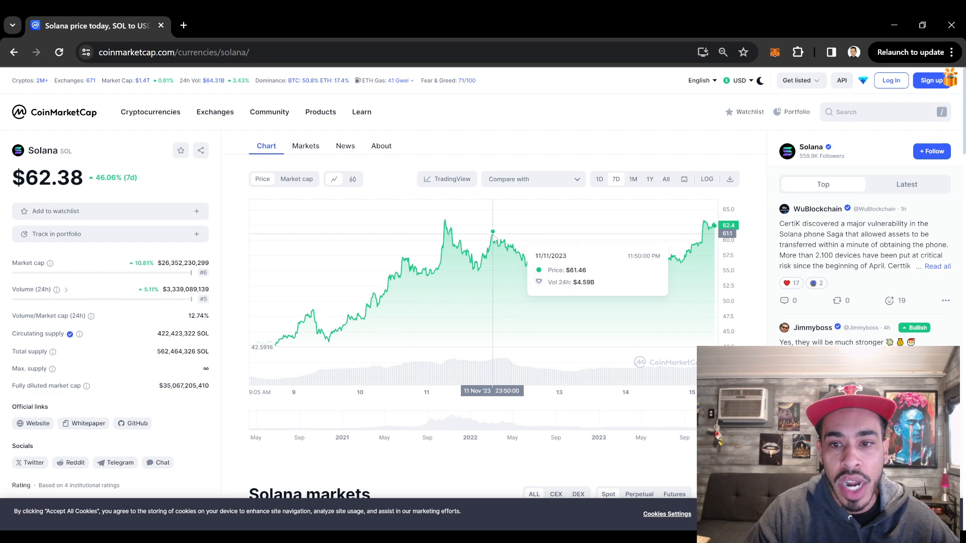
{"action": "mouse_move", "coordinate": [529, 259]}
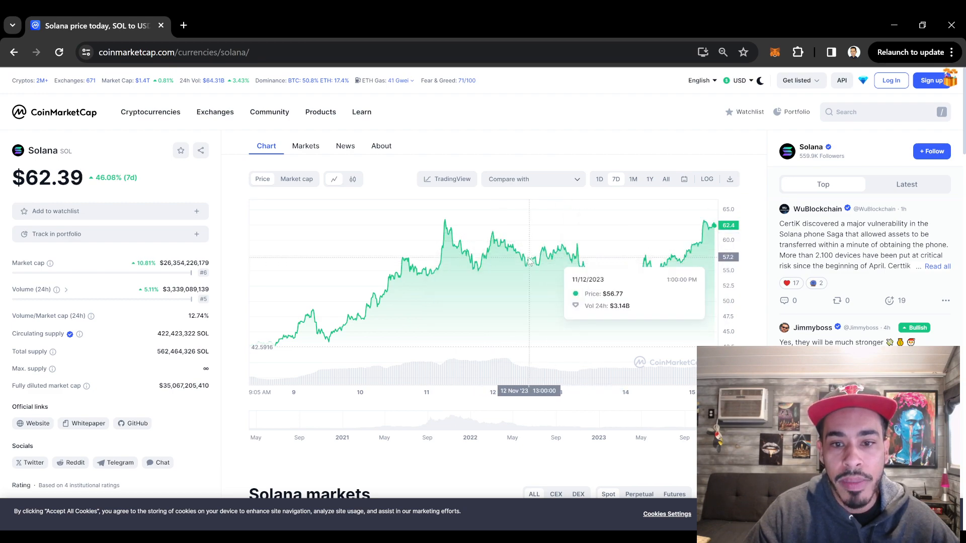
{"action": "mouse_move", "coordinate": [790, 230]}
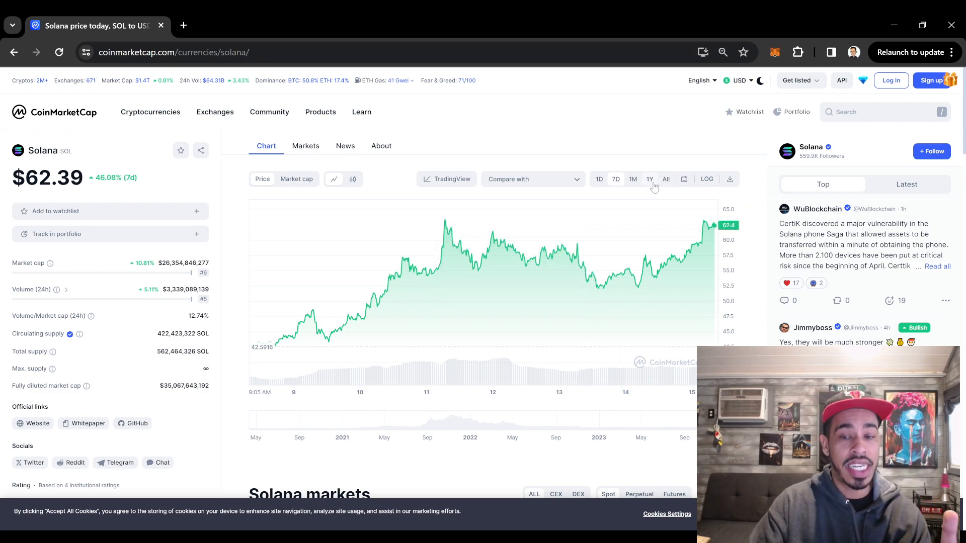
Show Solana's 1Y chart, then switch to the All-time price history.
{"action": "left_click", "coordinate": [649, 179]}
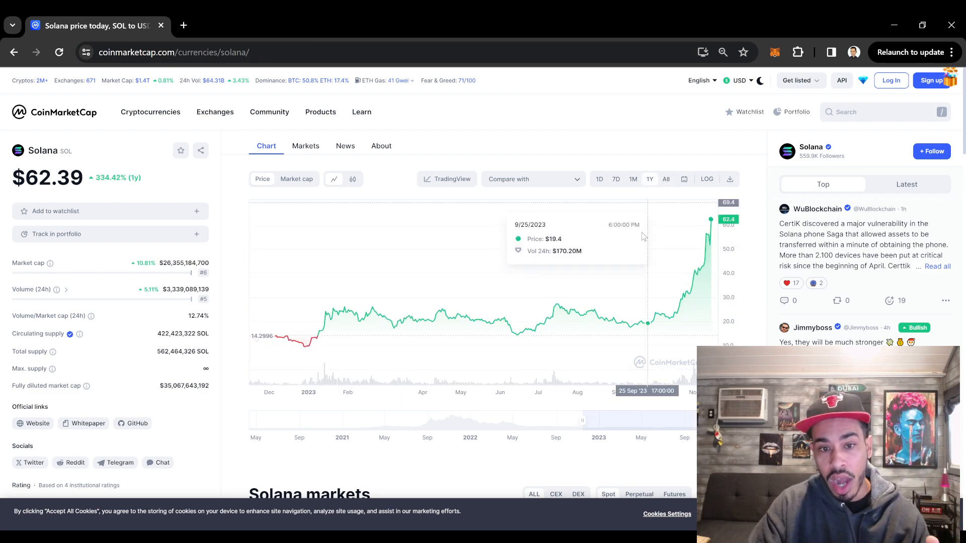
{"action": "mouse_move", "coordinate": [781, 293]}
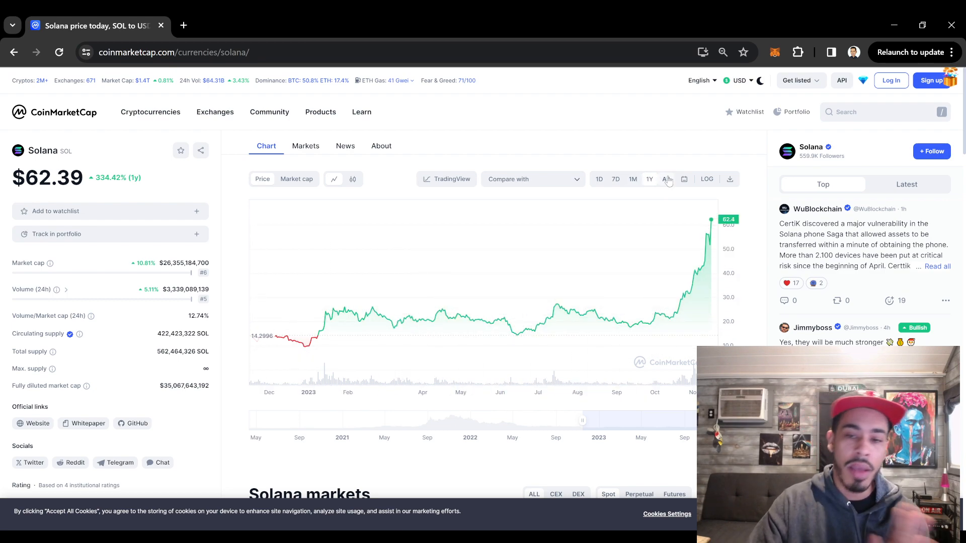
{"action": "left_click", "coordinate": [667, 179]}
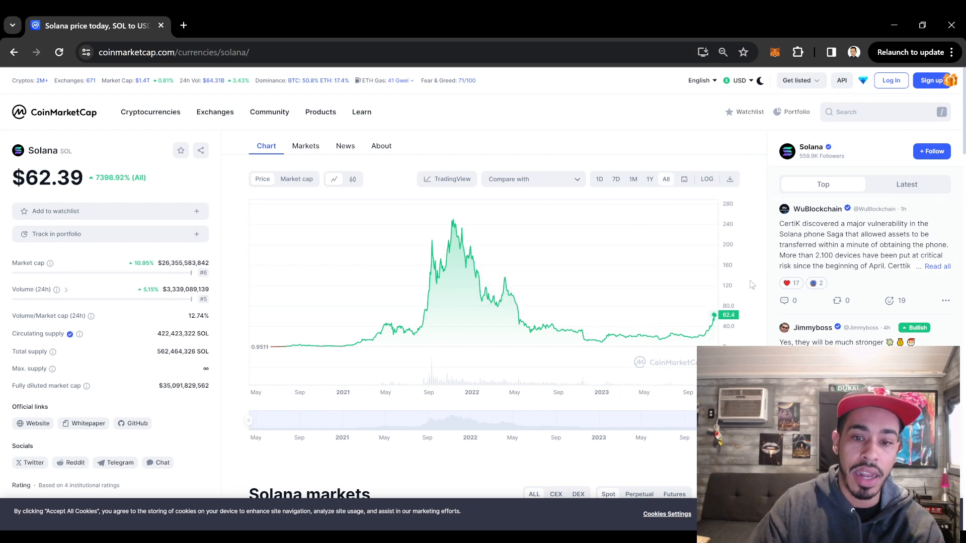
{"action": "mouse_move", "coordinate": [537, 309]}
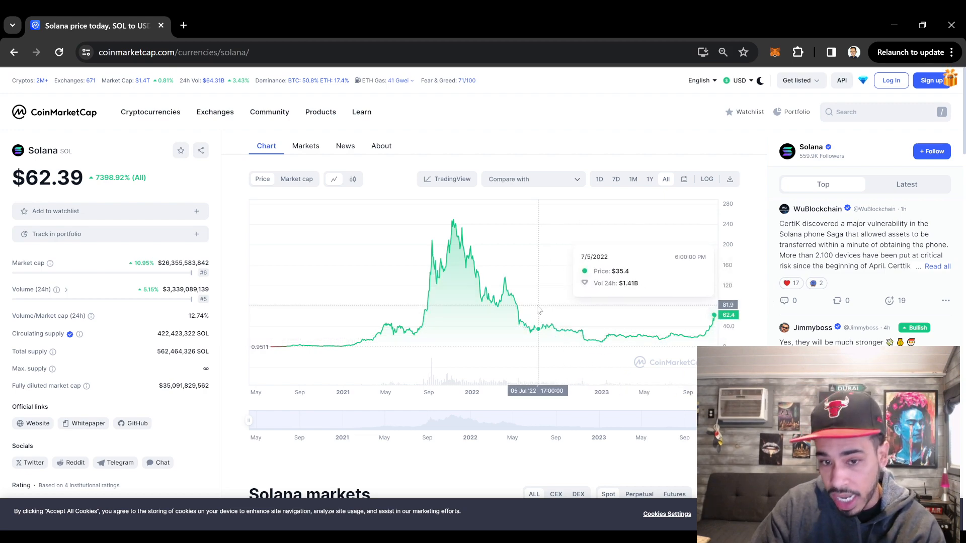
{"action": "mouse_move", "coordinate": [518, 321]}
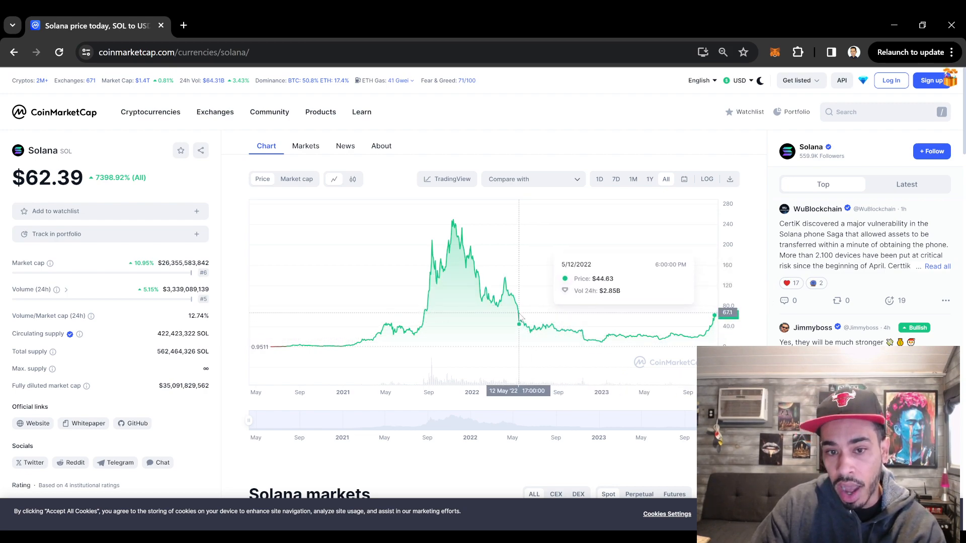
{"action": "mouse_move", "coordinate": [494, 322]}
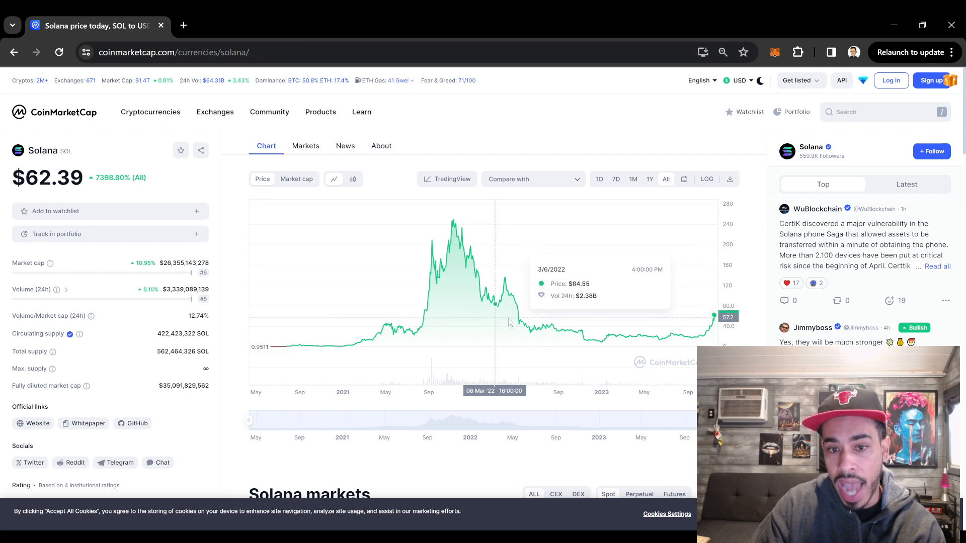
{"action": "mouse_move", "coordinate": [617, 197]}
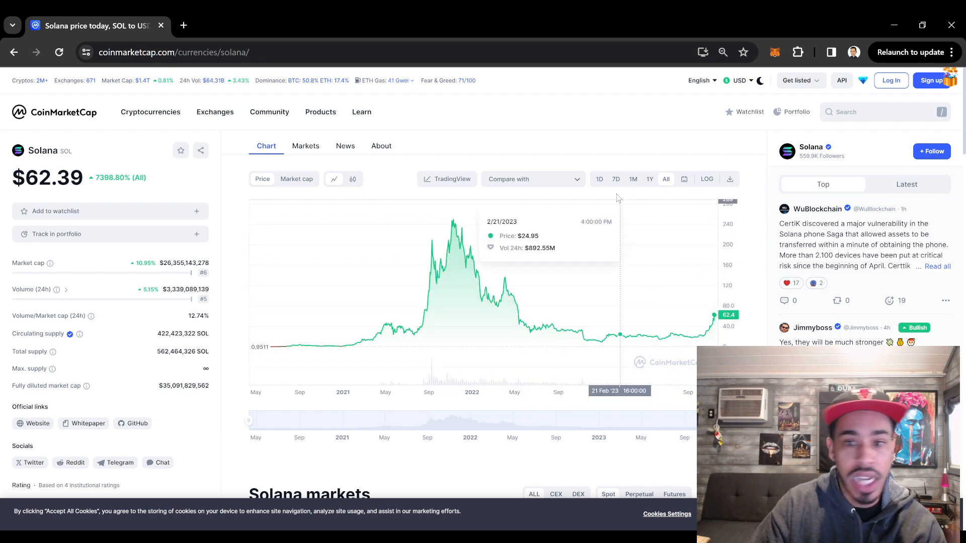
Cycle Solana's chart through the 1D, 7D and 1Y views, settling on 1M.
{"action": "left_click", "coordinate": [598, 179]}
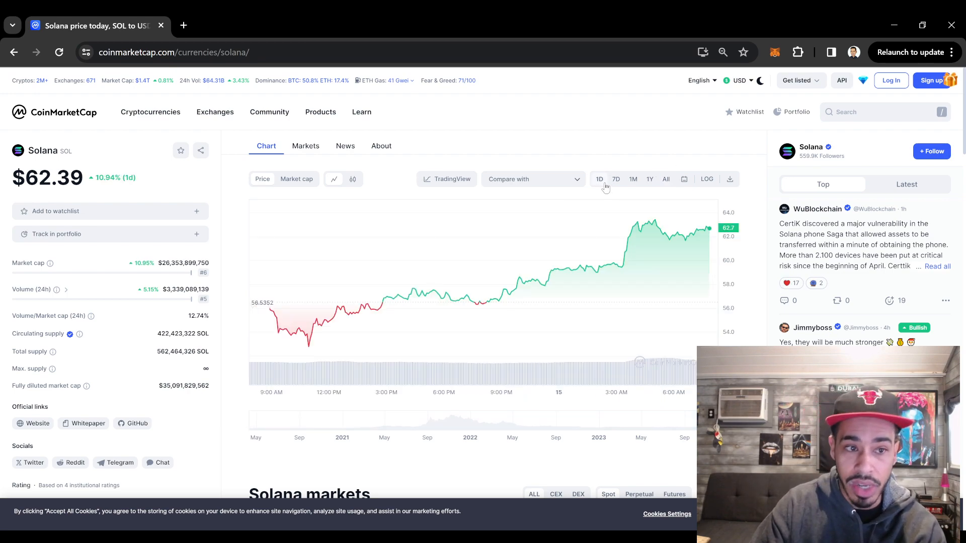
{"action": "left_click", "coordinate": [616, 178]}
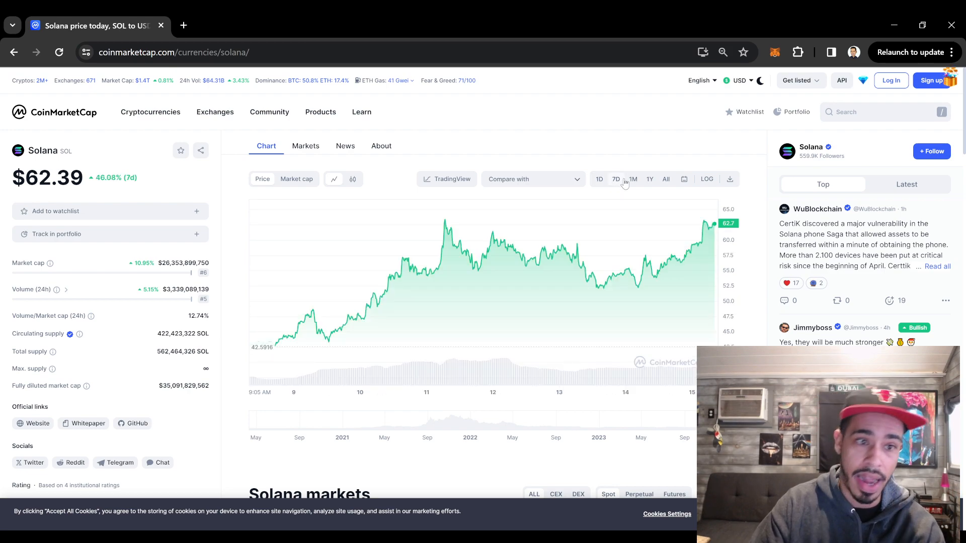
{"action": "left_click", "coordinate": [632, 179]}
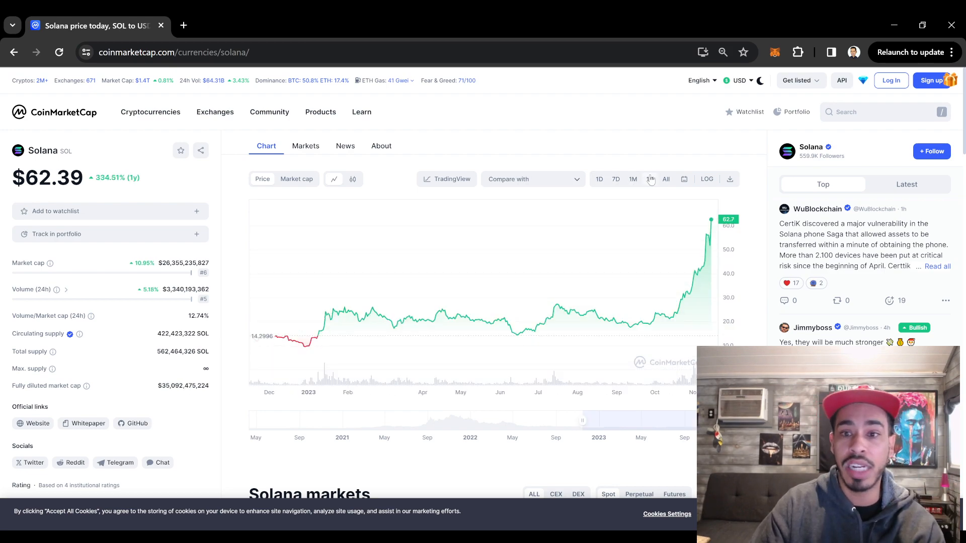
{"action": "left_click", "coordinate": [598, 178]}
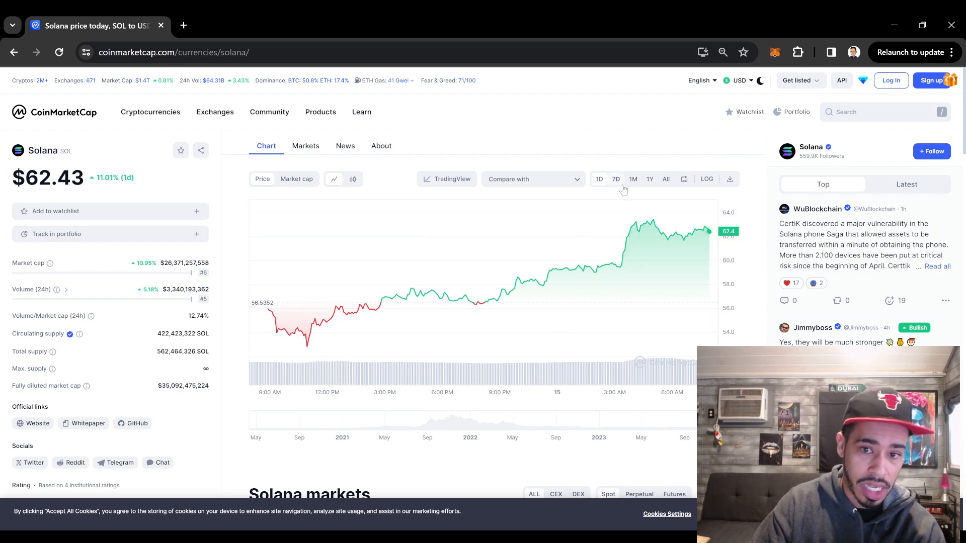
{"action": "left_click", "coordinate": [615, 178]}
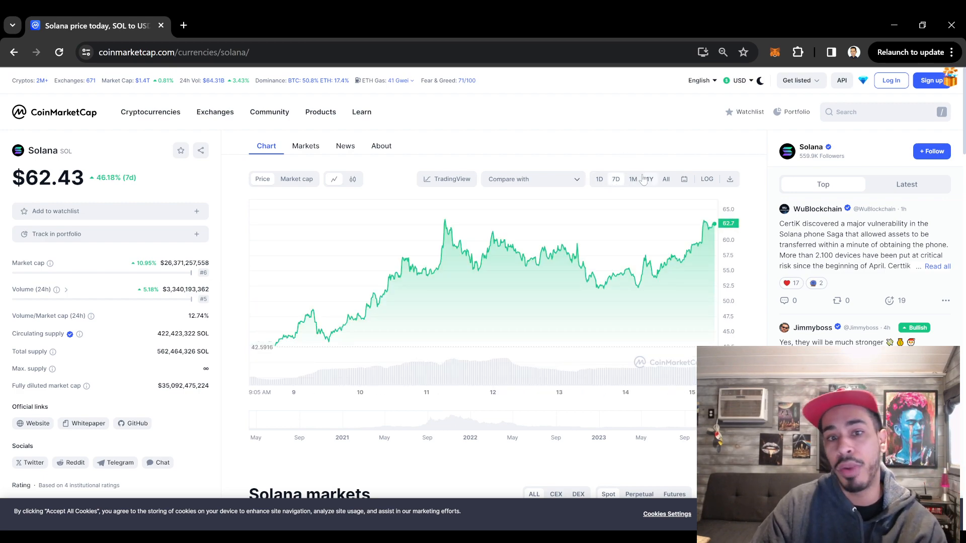
{"action": "mouse_move", "coordinate": [450, 268]}
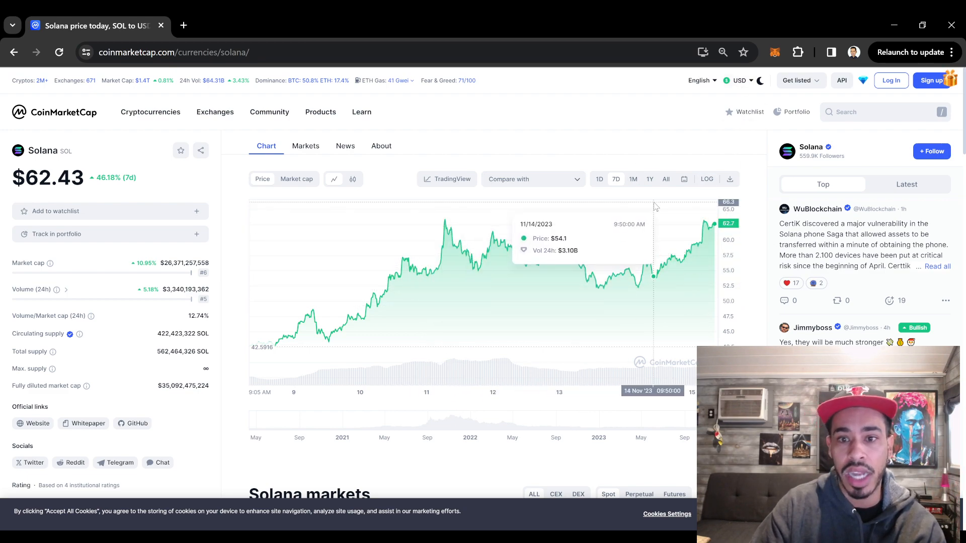
{"action": "left_click", "coordinate": [632, 178]}
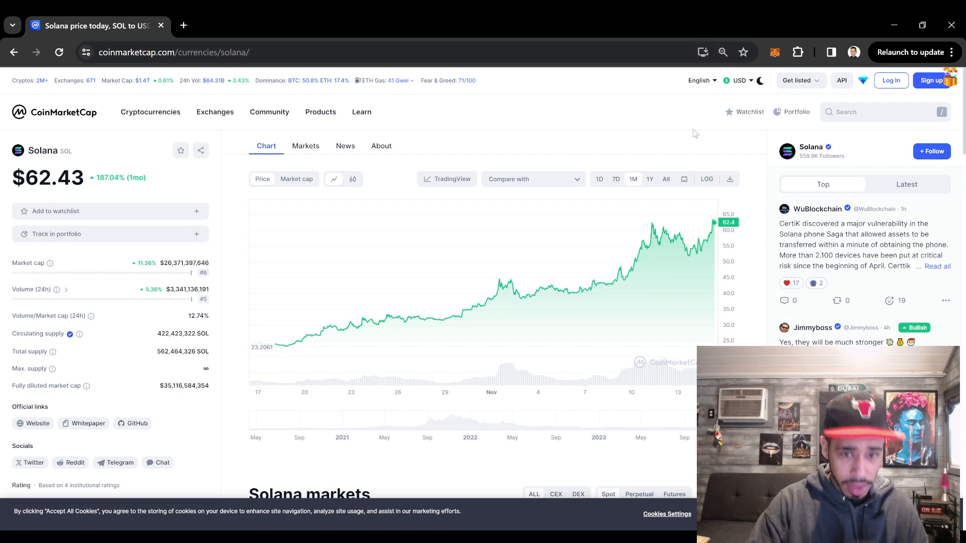
{"action": "left_click", "coordinate": [650, 179]}
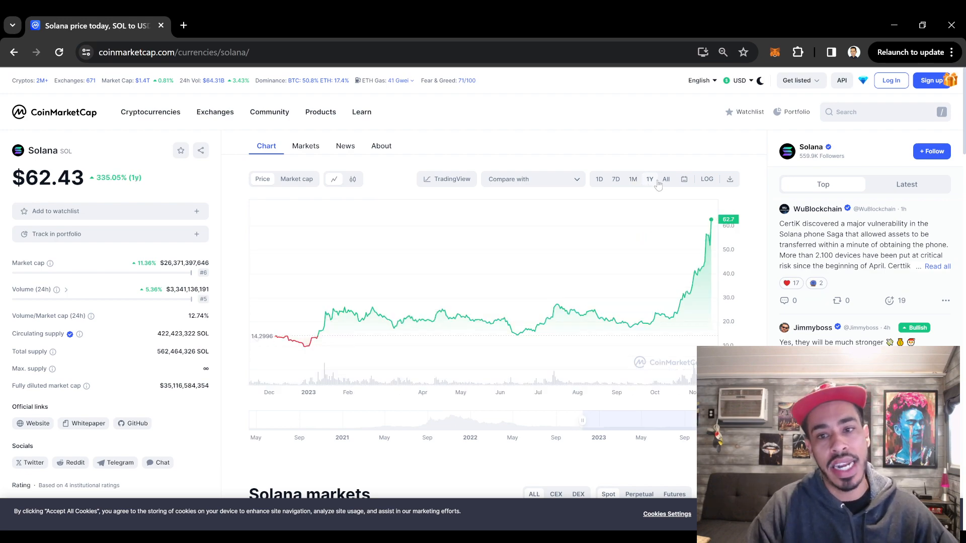
{"action": "left_click", "coordinate": [615, 178]}
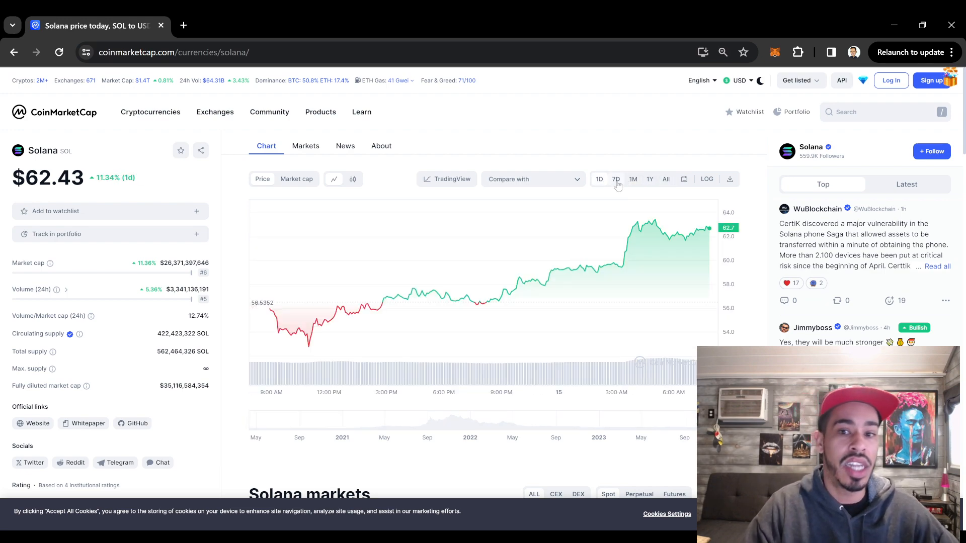
{"action": "left_click", "coordinate": [615, 179]}
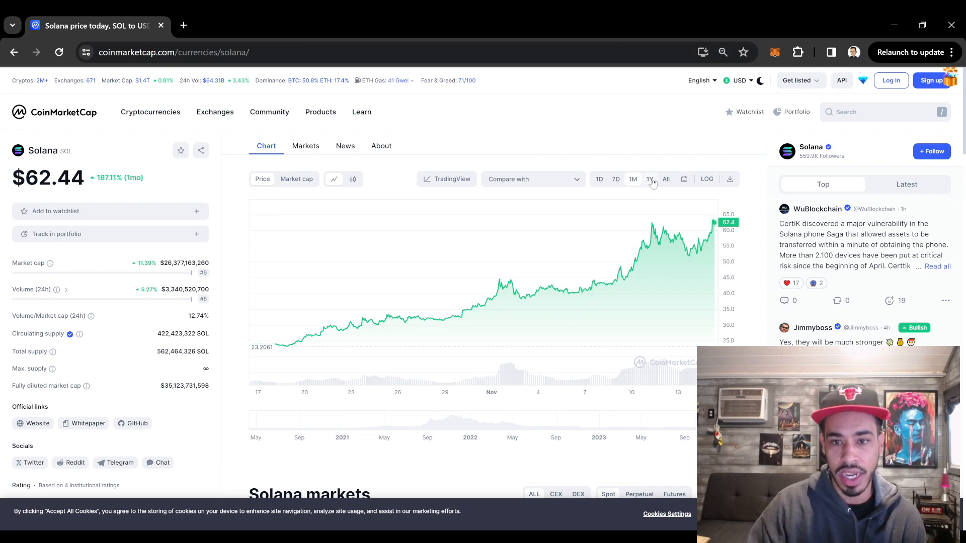
Switch Solana's chart to the All-time range, showing growth of about 7,404%.
{"action": "left_click", "coordinate": [650, 178]}
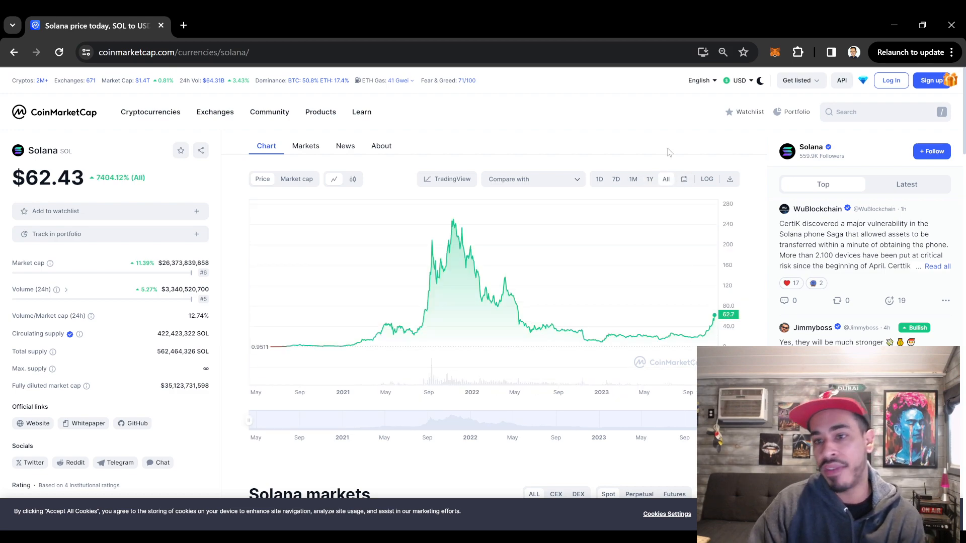
{"action": "mouse_move", "coordinate": [478, 274]}
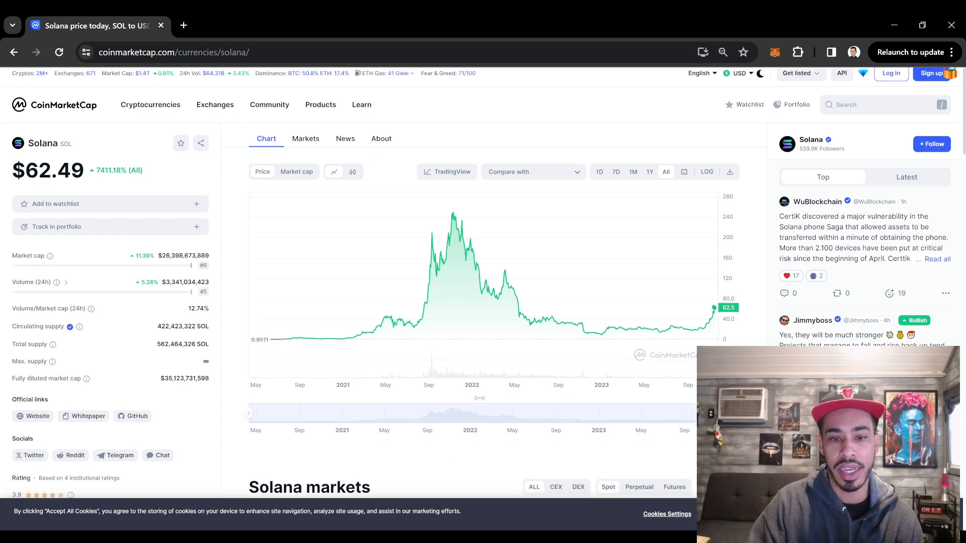
{"action": "scroll", "scroll_direction": "down", "scroll_amount": 3}
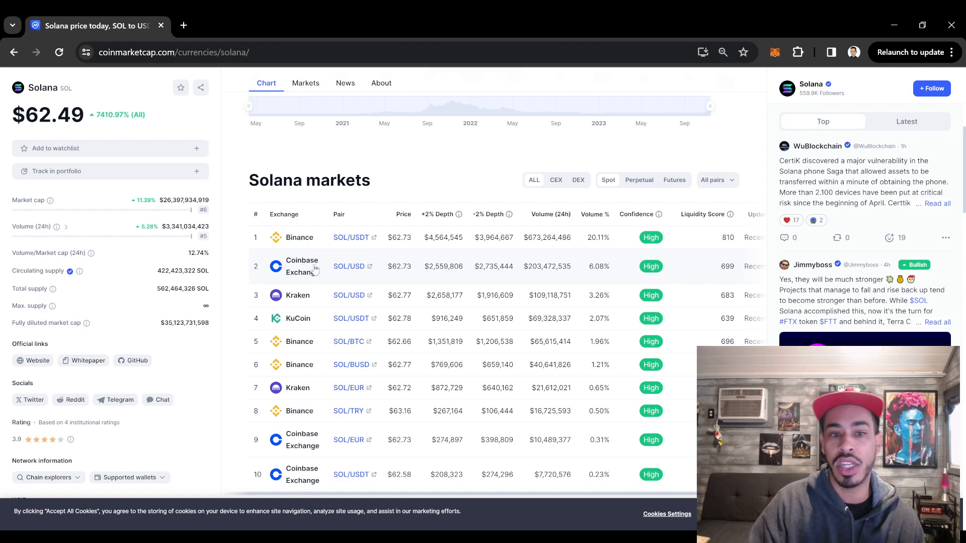
{"action": "left_click", "coordinate": [305, 82]}
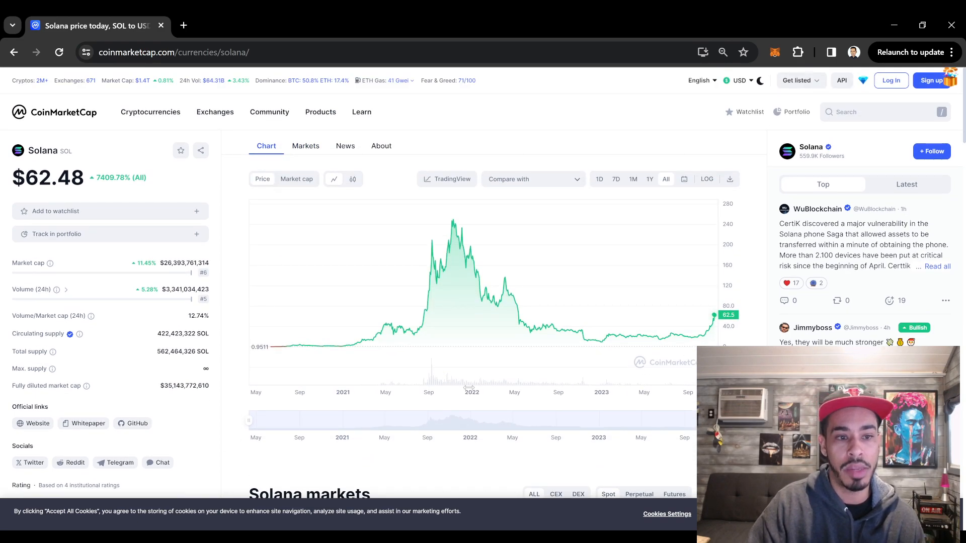
{"action": "mouse_move", "coordinate": [443, 355]}
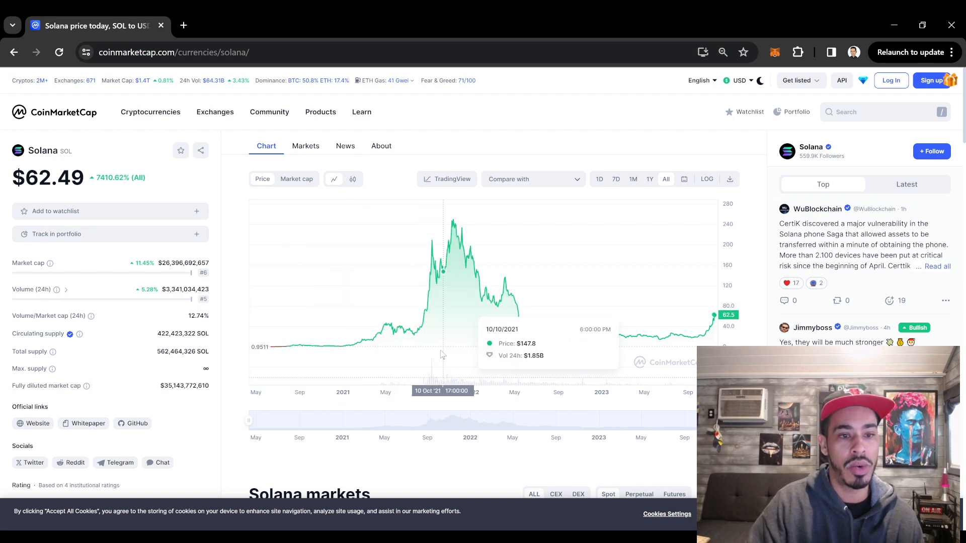
{"action": "mouse_move", "coordinate": [173, 291]}
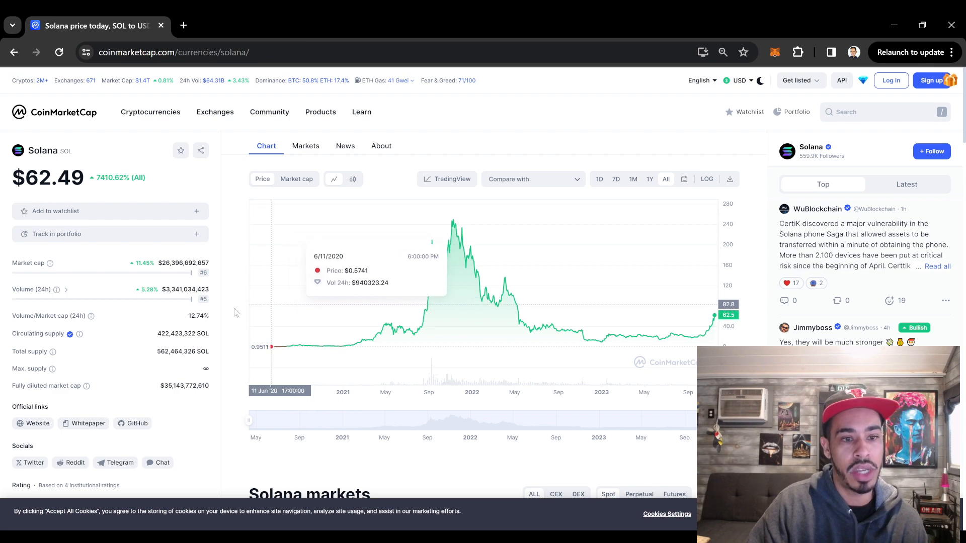
{"action": "mouse_move", "coordinate": [55, 289]}
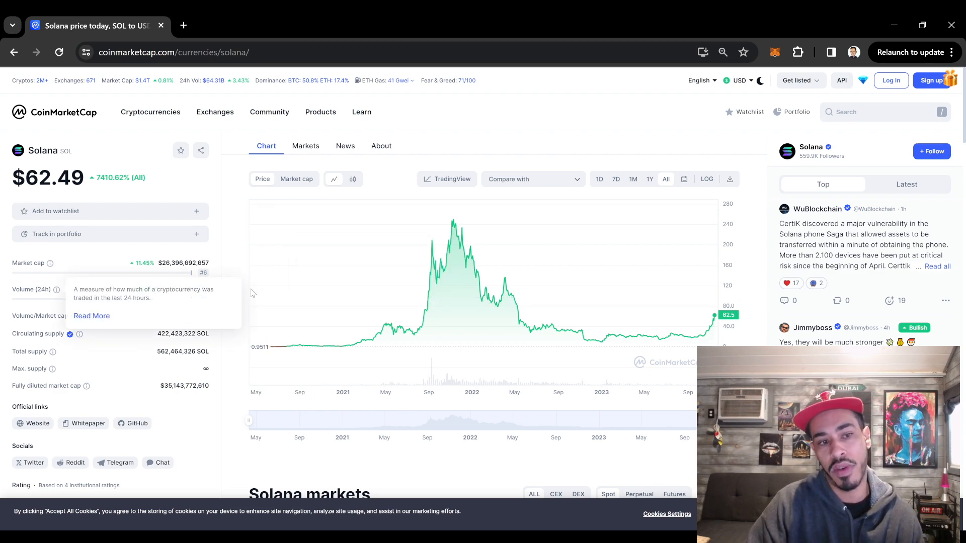
{"action": "mouse_move", "coordinate": [299, 215]}
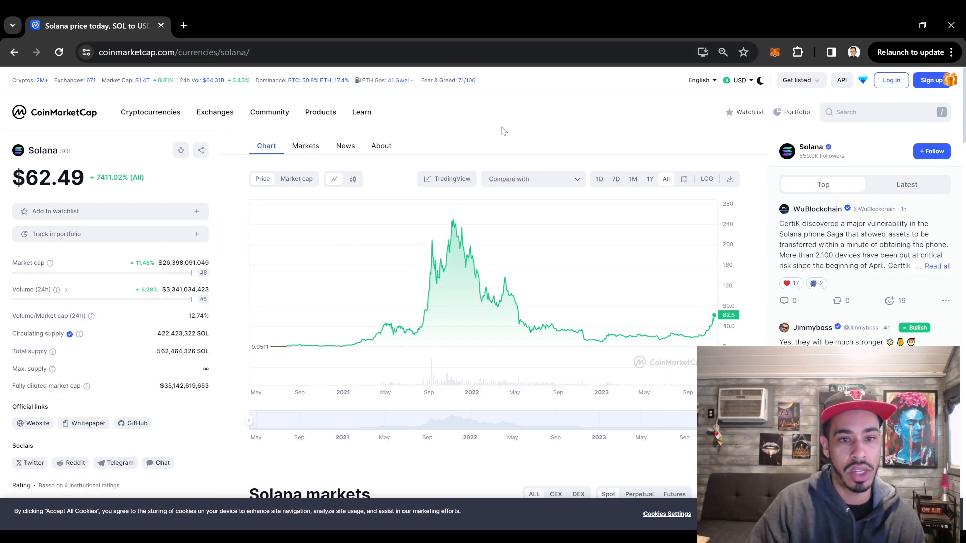
Step Solana's chart through the 1D and 1M views, ending on the 1Y range.
{"action": "left_click", "coordinate": [599, 179]}
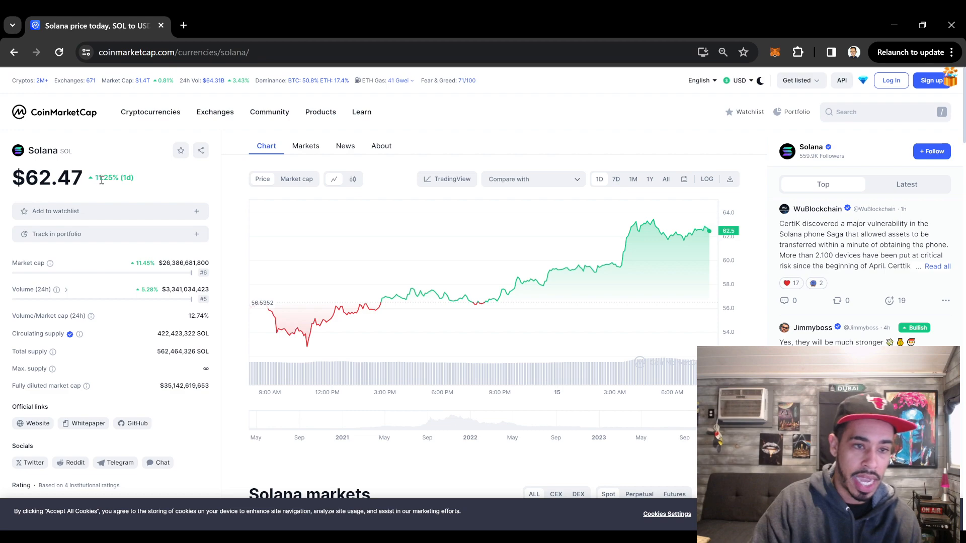
{"action": "mouse_move", "coordinate": [617, 226]}
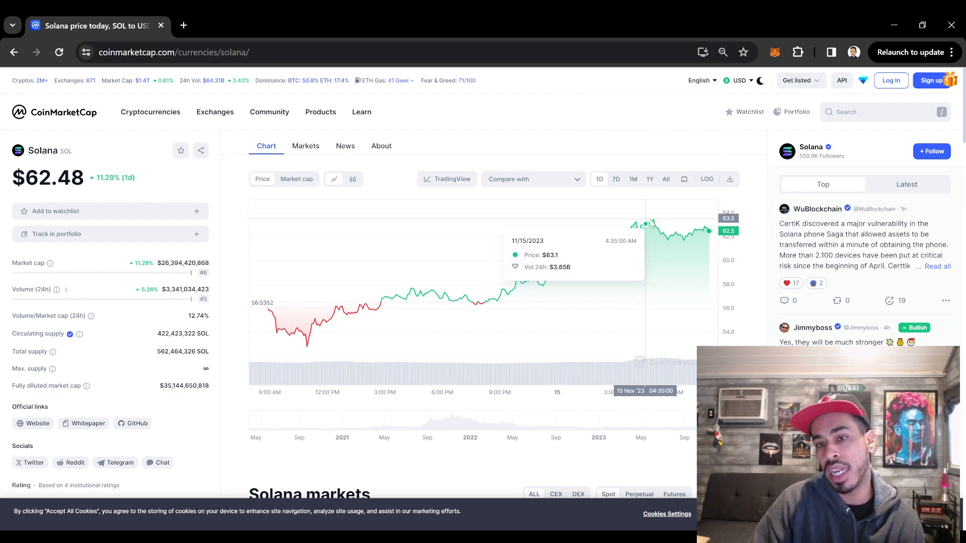
{"action": "mouse_move", "coordinate": [685, 240]}
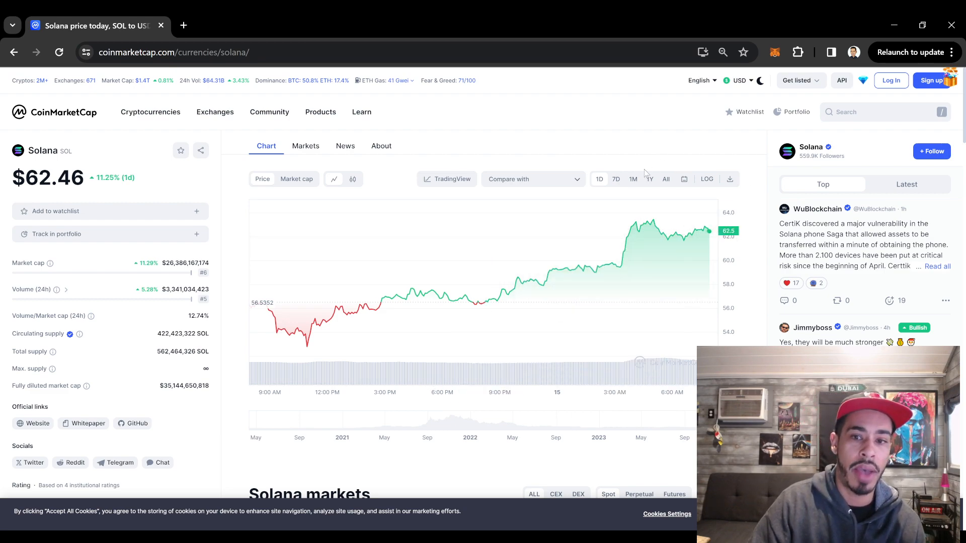
{"action": "left_click", "coordinate": [632, 179]}
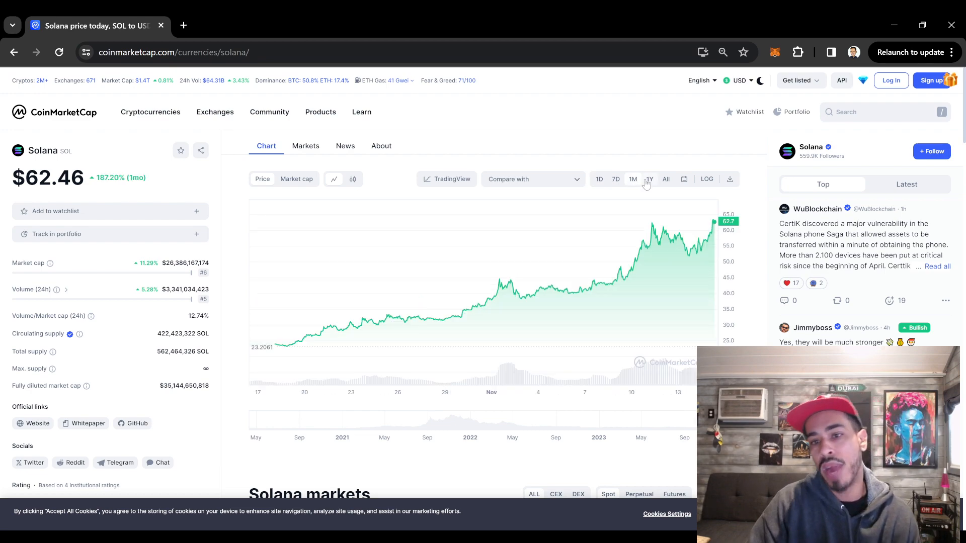
{"action": "mouse_move", "coordinate": [687, 252]}
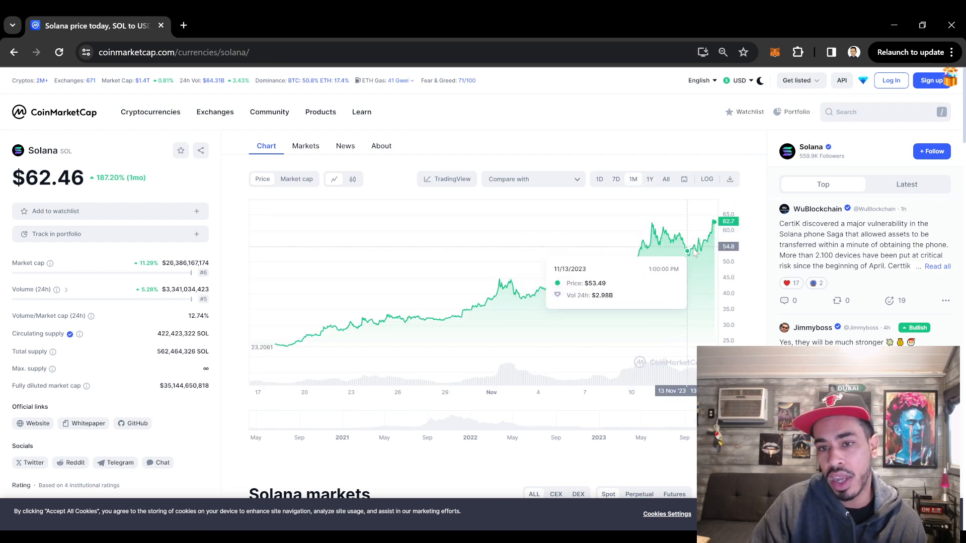
{"action": "mouse_move", "coordinate": [707, 252]}
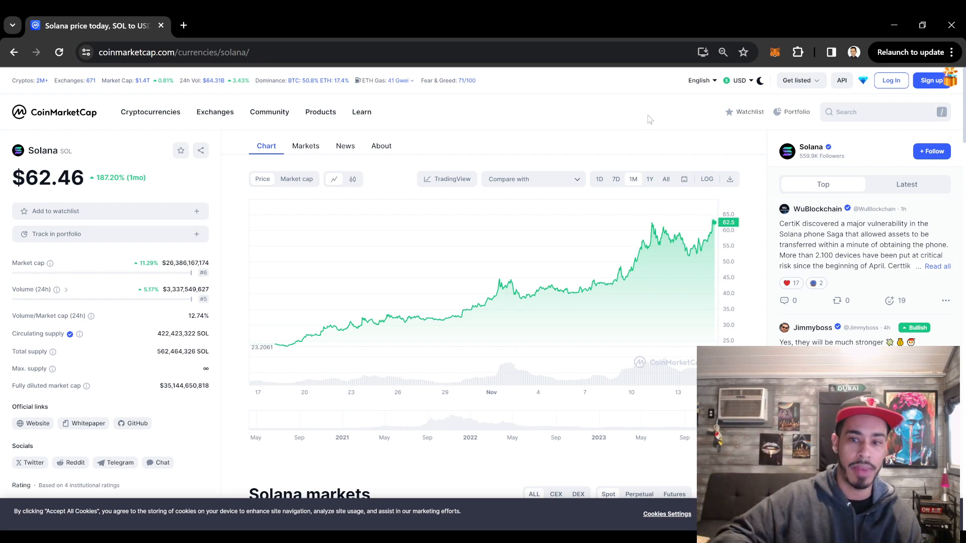
{"action": "mouse_move", "coordinate": [677, 247]}
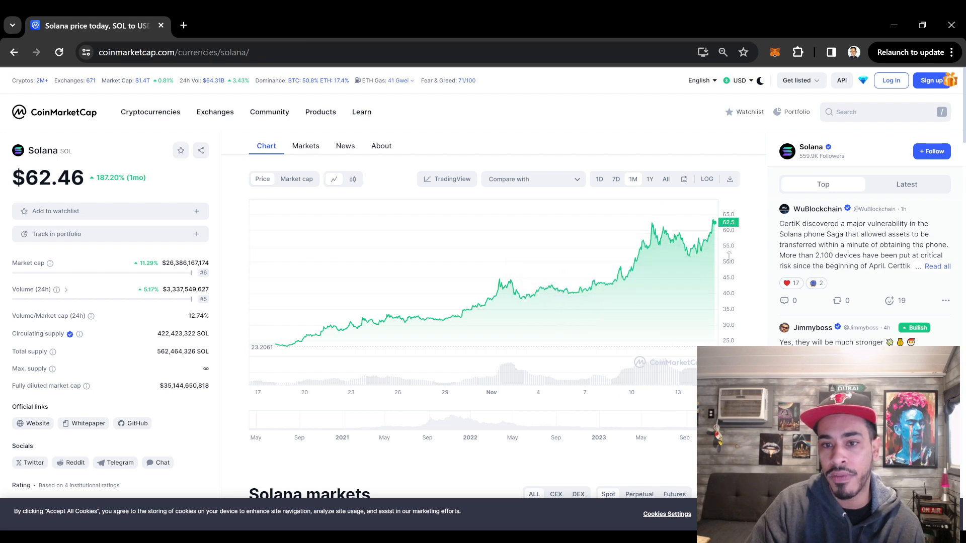
{"action": "mouse_move", "coordinate": [657, 247]}
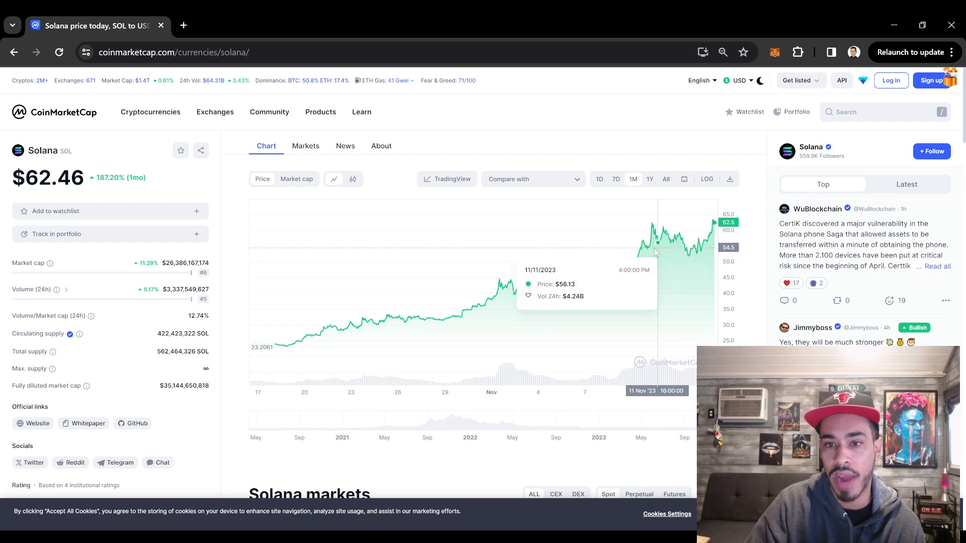
{"action": "left_click", "coordinate": [649, 178]}
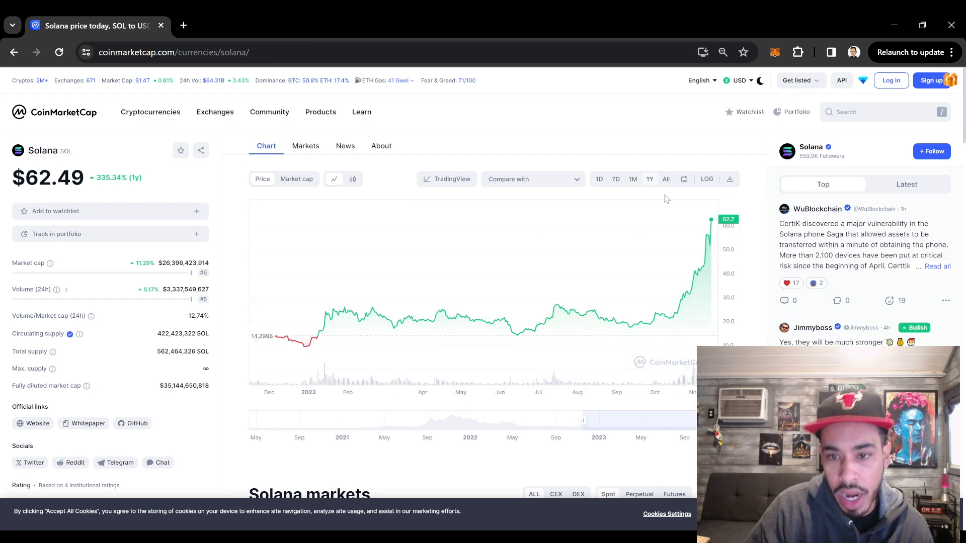
Cycle Solana's chart through All, 1M, 1D and 7D, returning to 1M.
{"action": "left_click", "coordinate": [666, 178]}
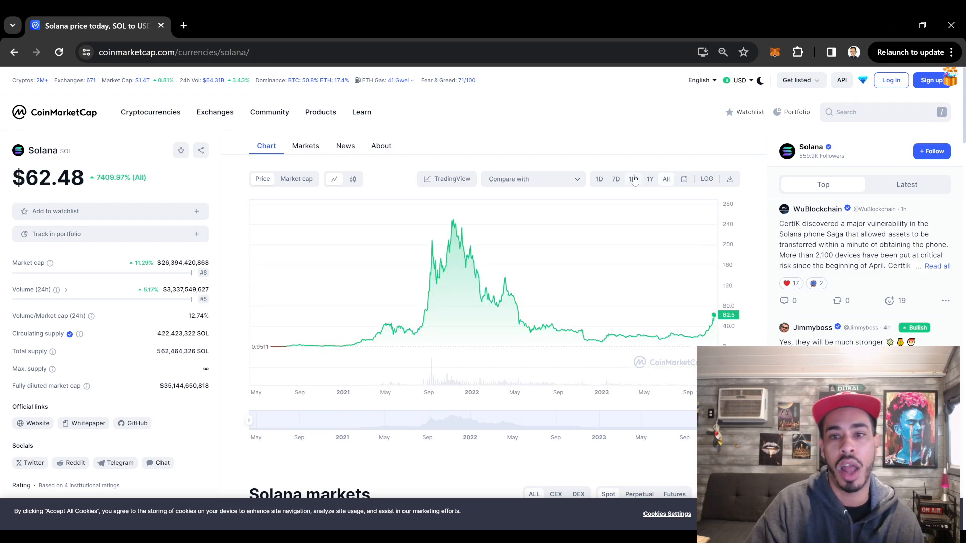
{"action": "left_click", "coordinate": [632, 178]}
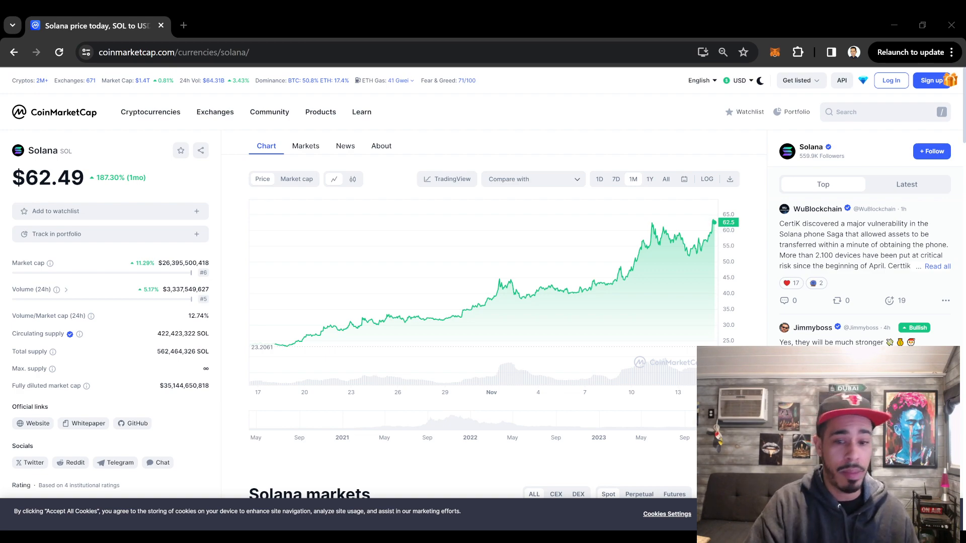
{"action": "mouse_move", "coordinate": [553, 264]}
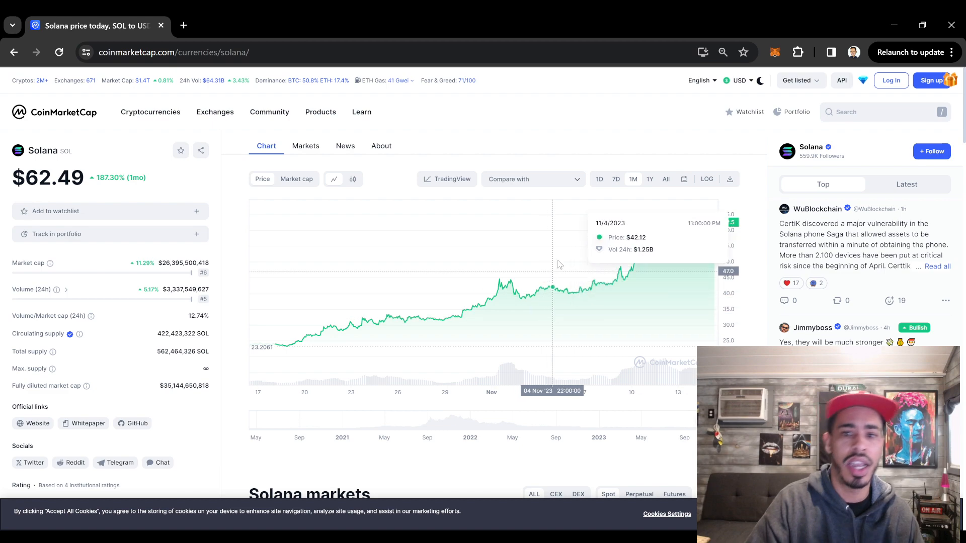
{"action": "left_click", "coordinate": [599, 179]}
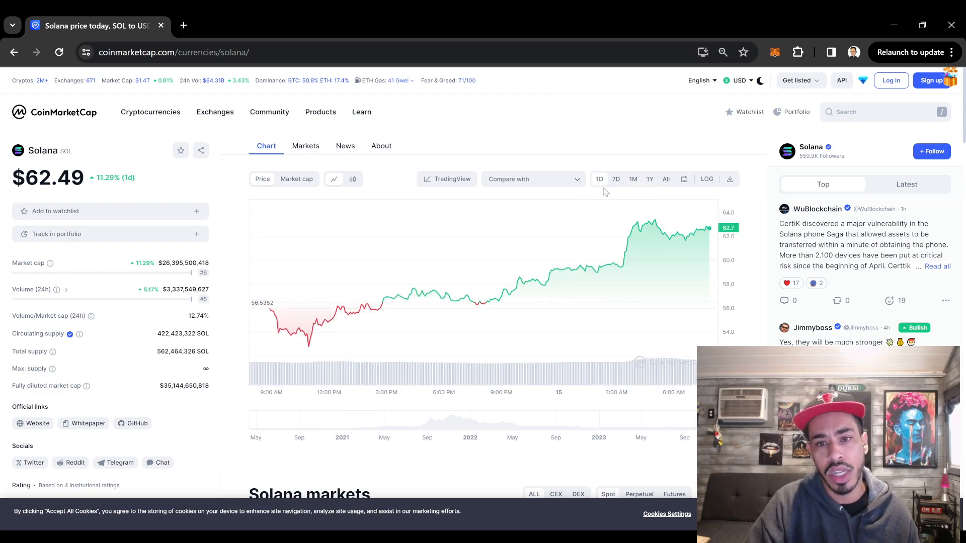
{"action": "left_click", "coordinate": [616, 179]}
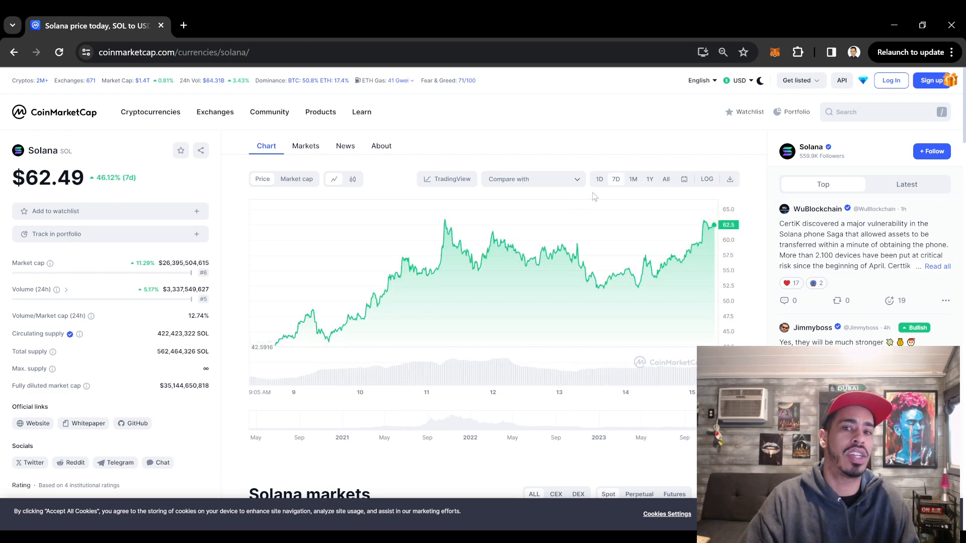
{"action": "left_click", "coordinate": [632, 179]}
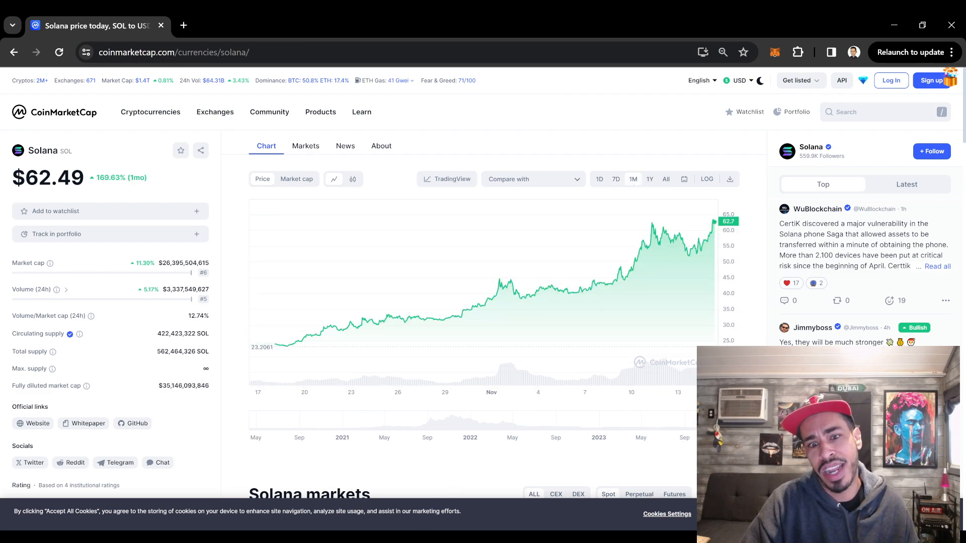